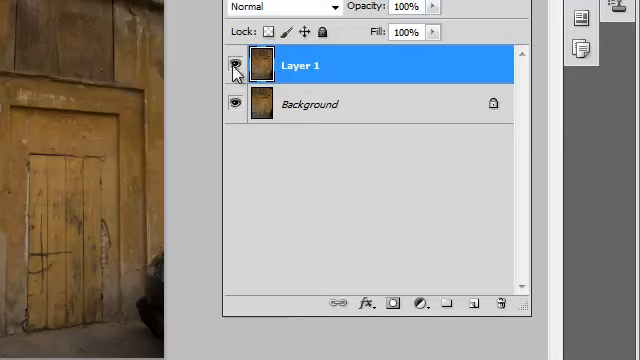
- Rotate Layer 1's door photo slightly with Free Transform to straighten it, then deselect
click(234, 66)
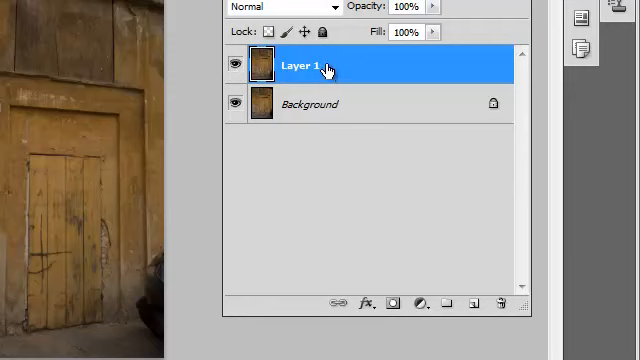
mouse_move(320, 104)
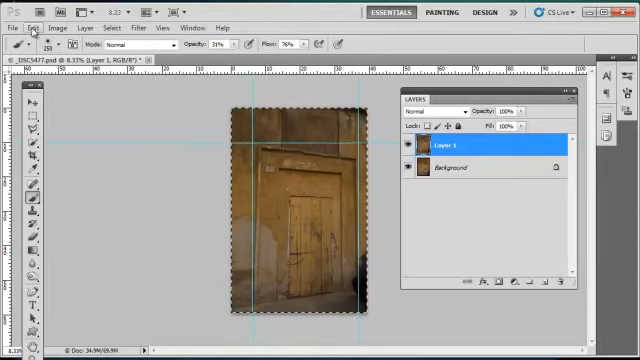
click(37, 28)
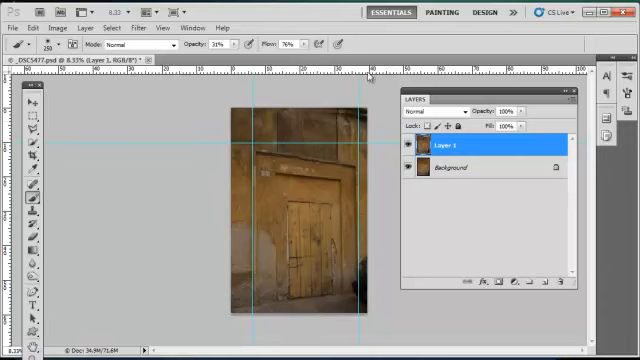
- Select all and skew the door photo from its top-right handle to match the guides
click(95, 27)
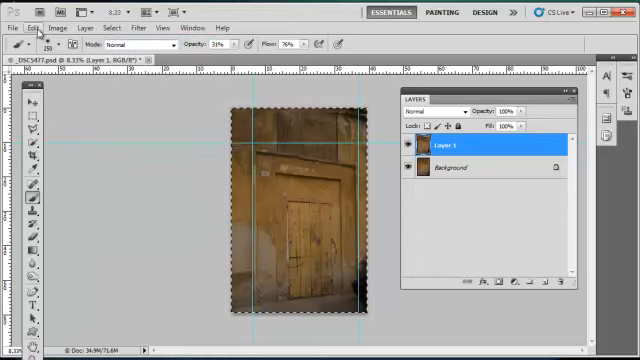
click(33, 27)
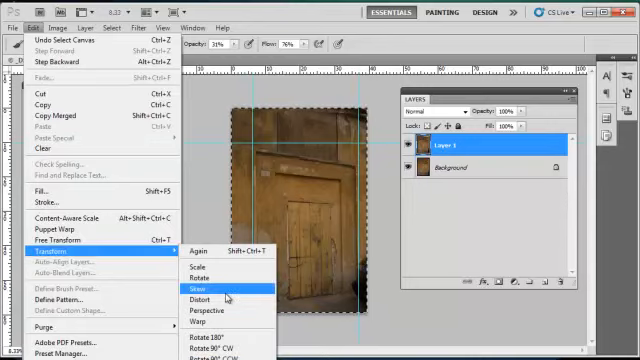
click(206, 271)
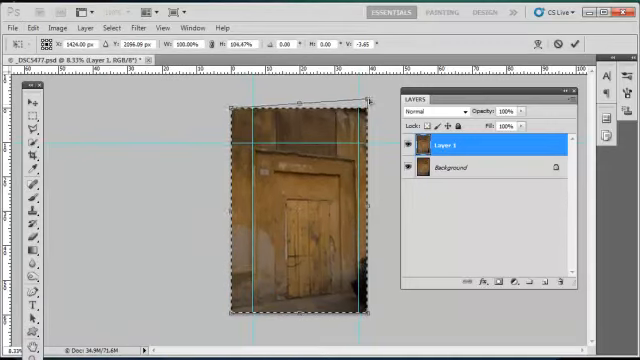
drag(358, 97, 370, 92)
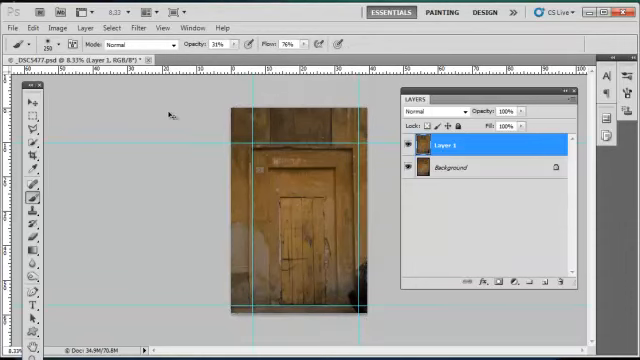
mouse_move(164, 110)
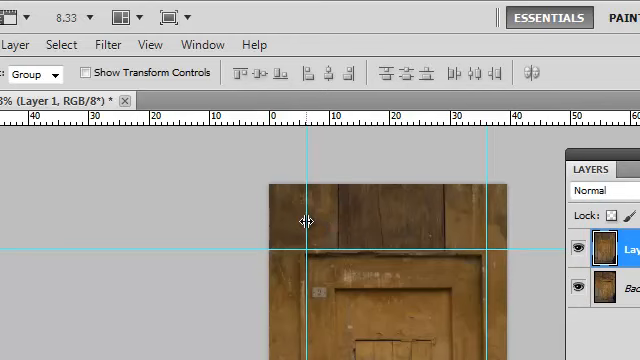
mouse_move(105, 177)
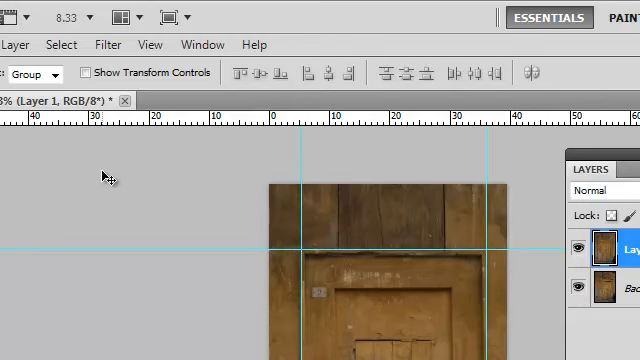
mouse_move(118, 193)
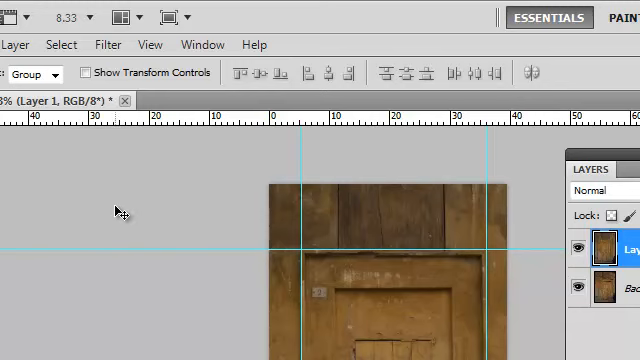
mouse_move(117, 213)
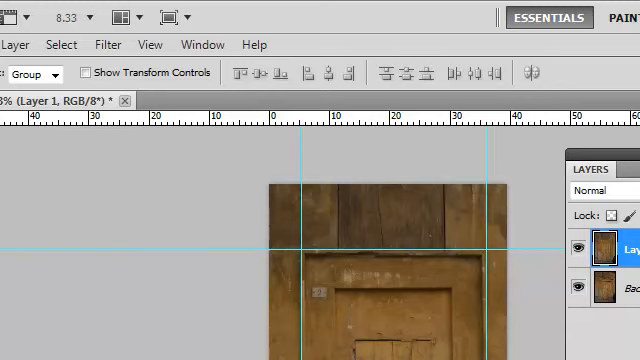
- Move the left vertical guide onto the door frame's left edge
click(10, 43)
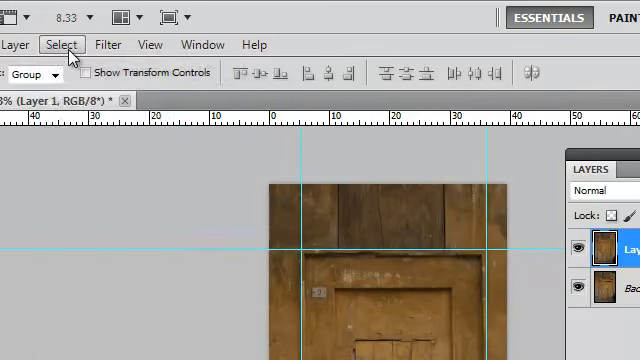
click(17, 44)
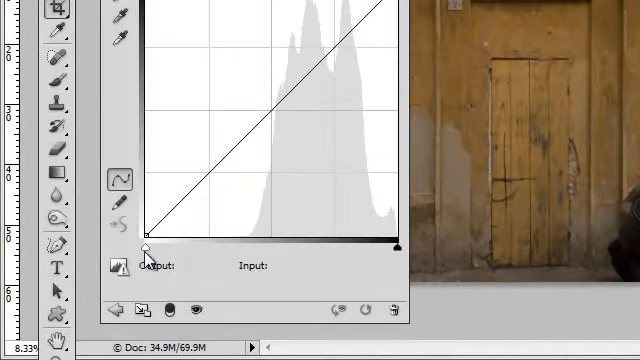
- Drag the Curves black point to input 19, output 0 to deepen the shadows
click(146, 241)
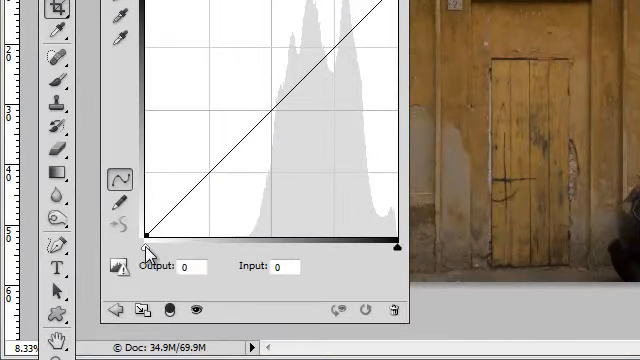
drag(148, 242, 180, 242)
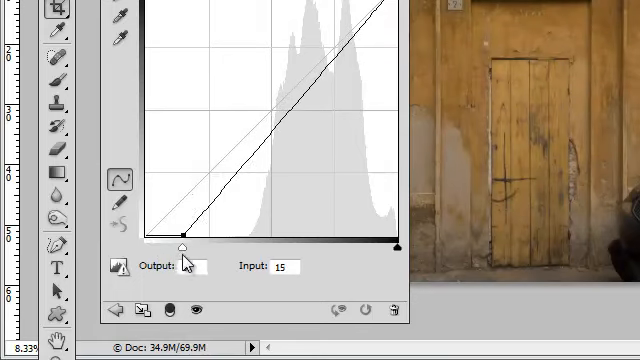
drag(179, 243, 202, 243)
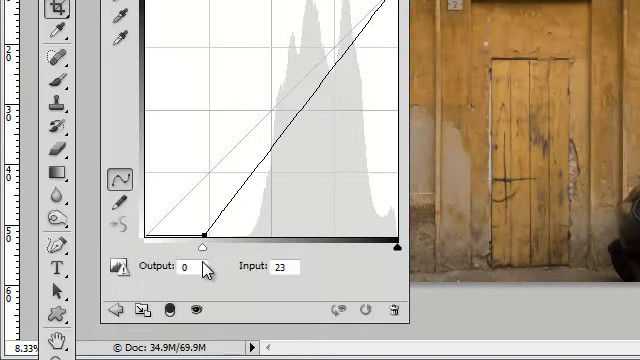
drag(197, 243, 193, 243)
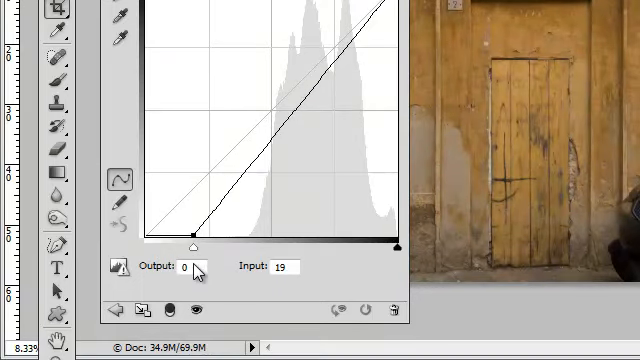
drag(193, 243, 200, 243)
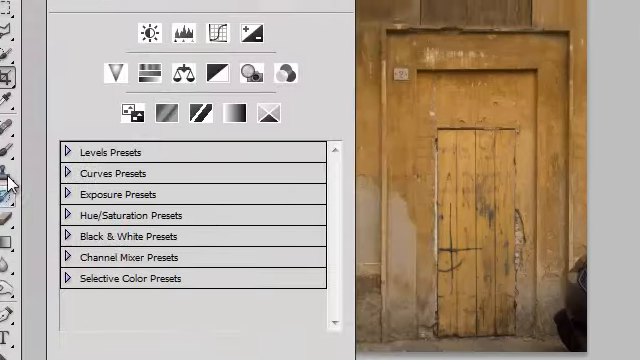
- Leave the Curves 1 settings and show the Adjustments preset list again
click(69, 154)
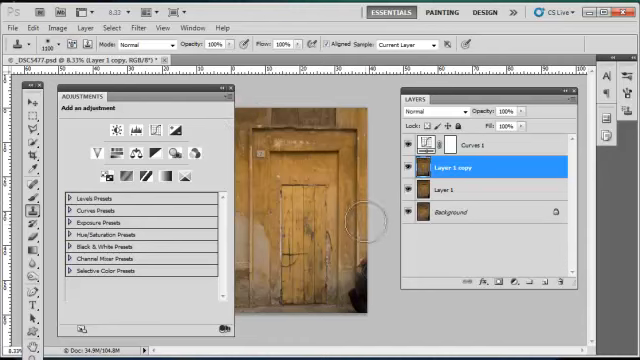
mouse_move(375, 230)
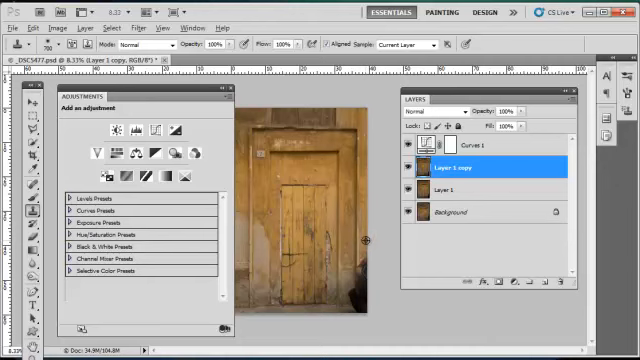
mouse_move(365, 240)
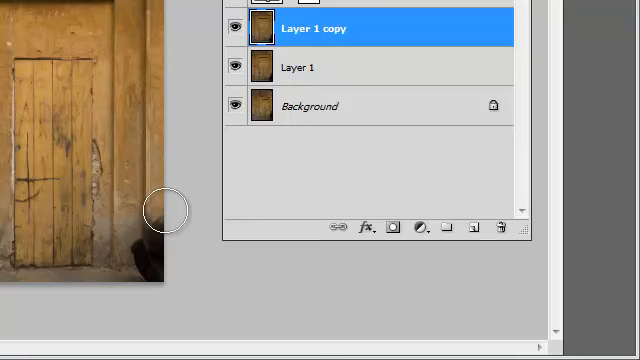
mouse_move(158, 218)
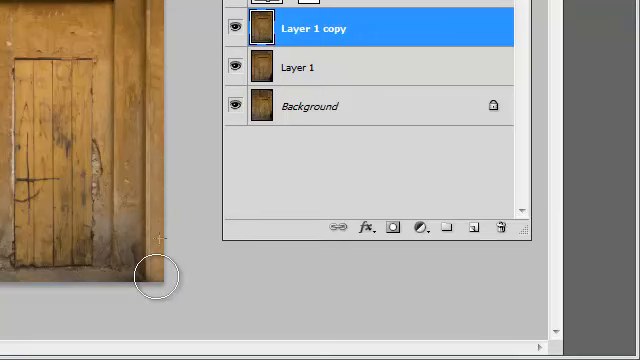
mouse_move(190, 258)
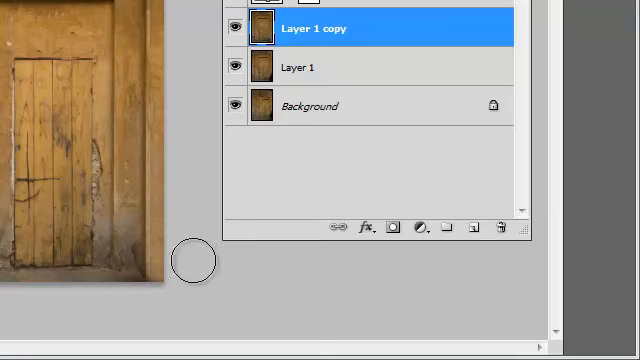